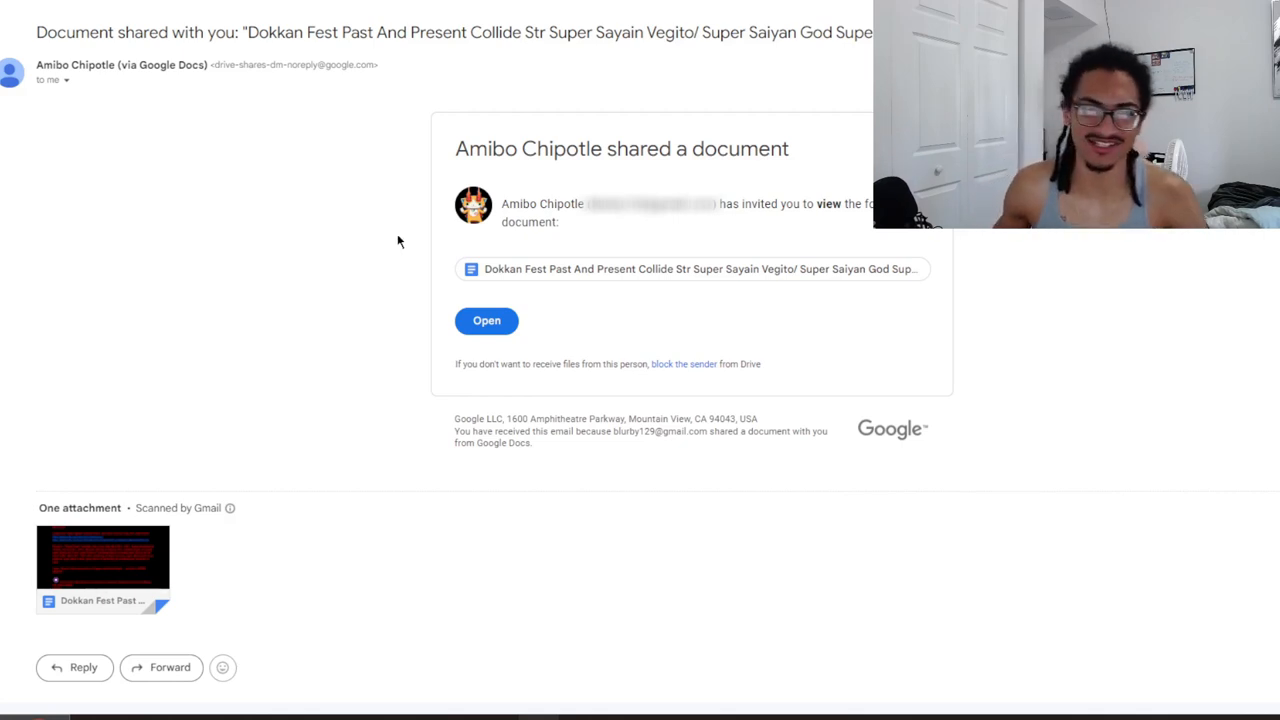
Open the shared Dokkan Fest Vegito card concept from the Gmail invitation
left_click(486, 321)
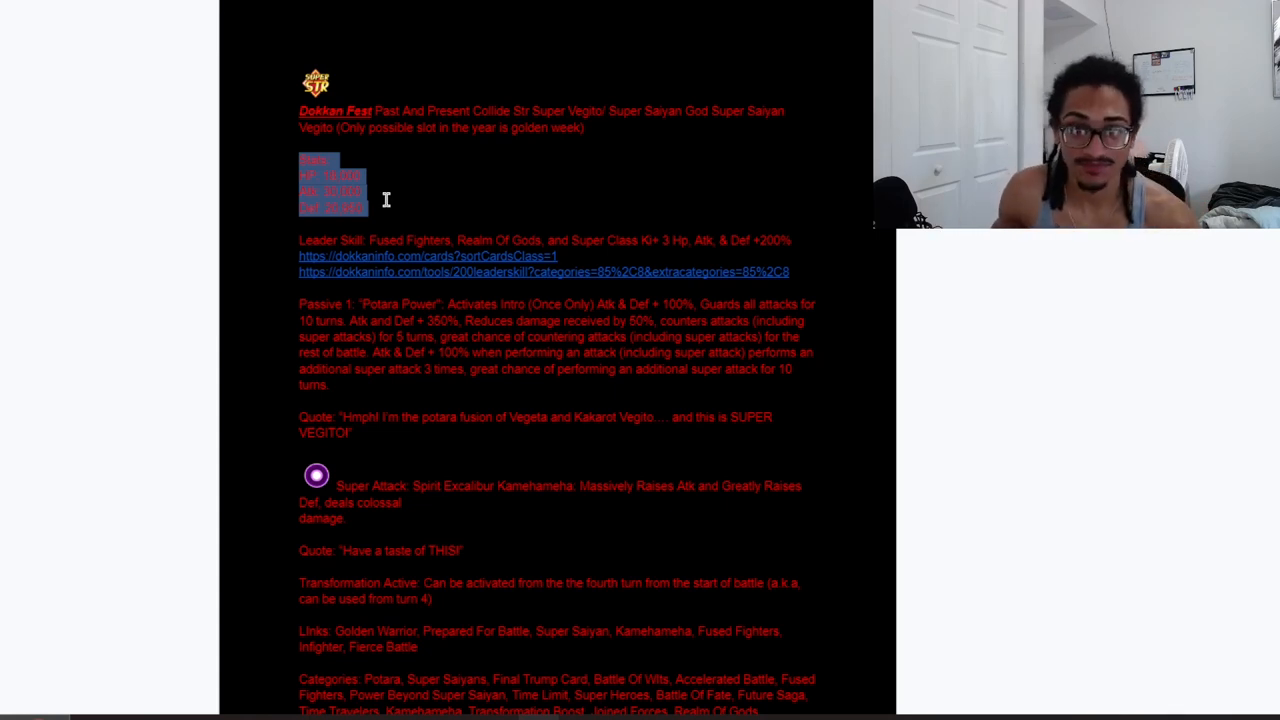
scroll("down", 3)
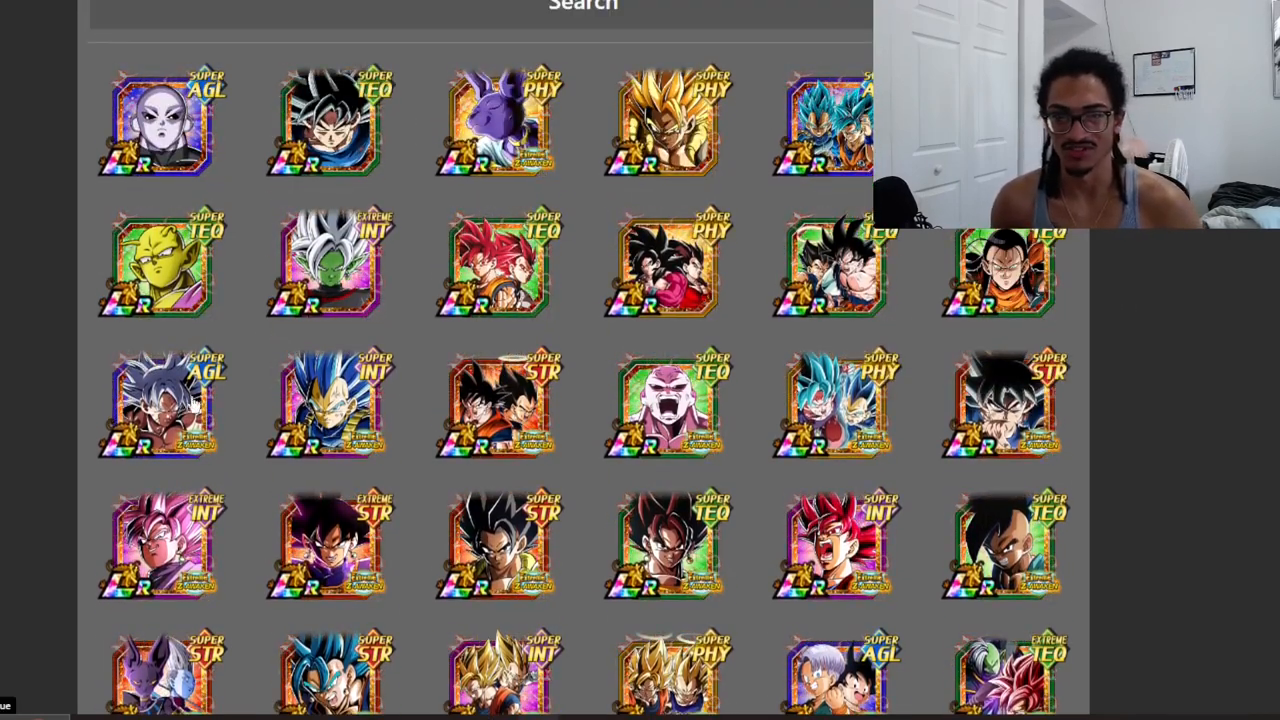
scroll("down", 3)
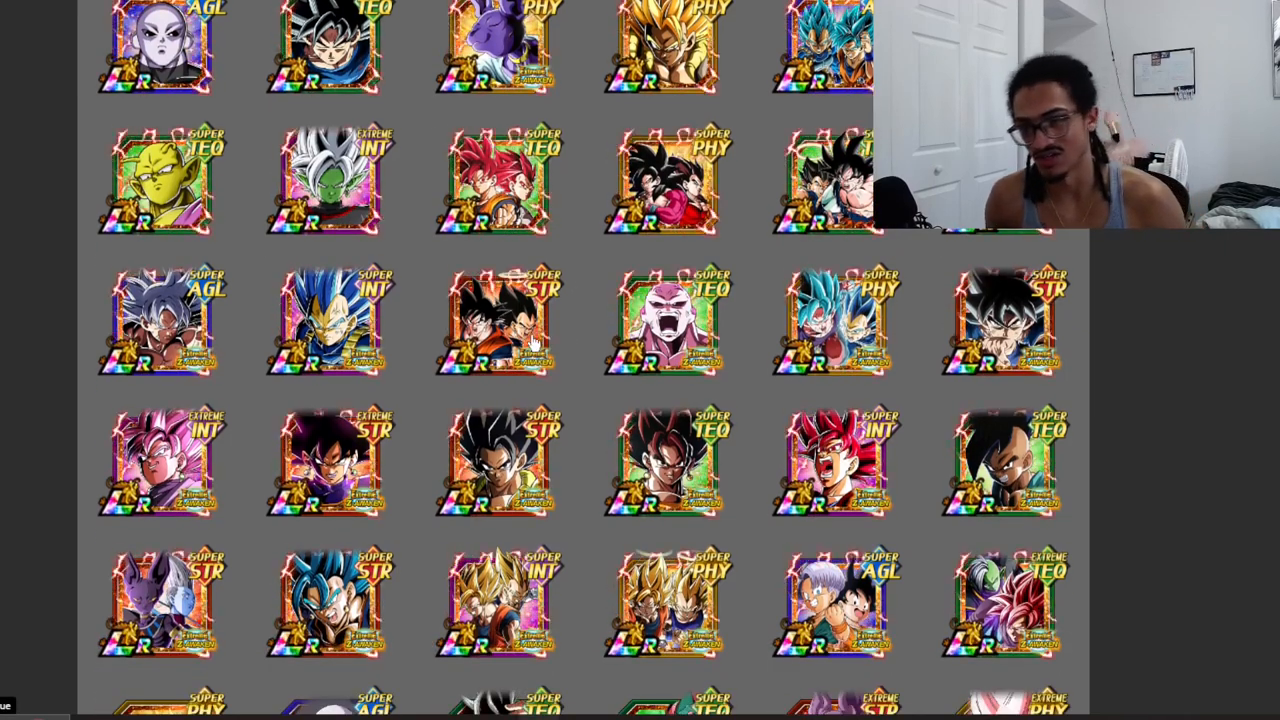
scroll("down", 3)
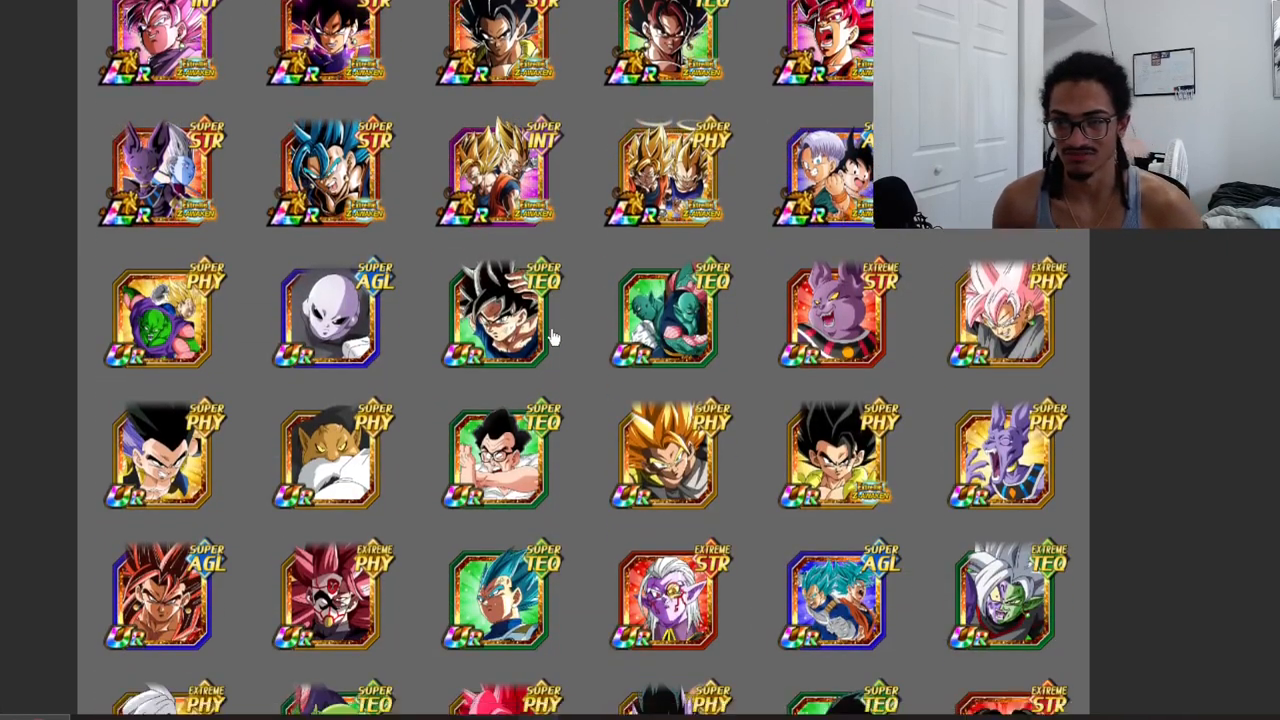
scroll("down", 3)
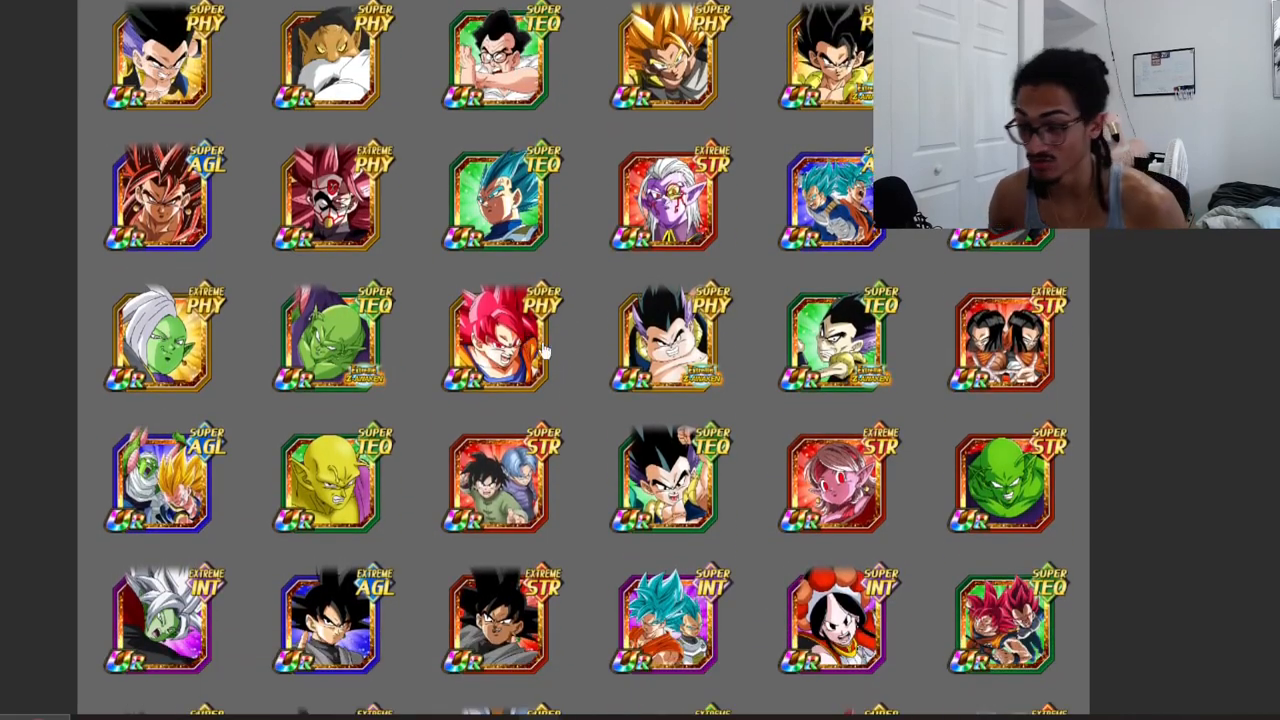
scroll("down", 3)
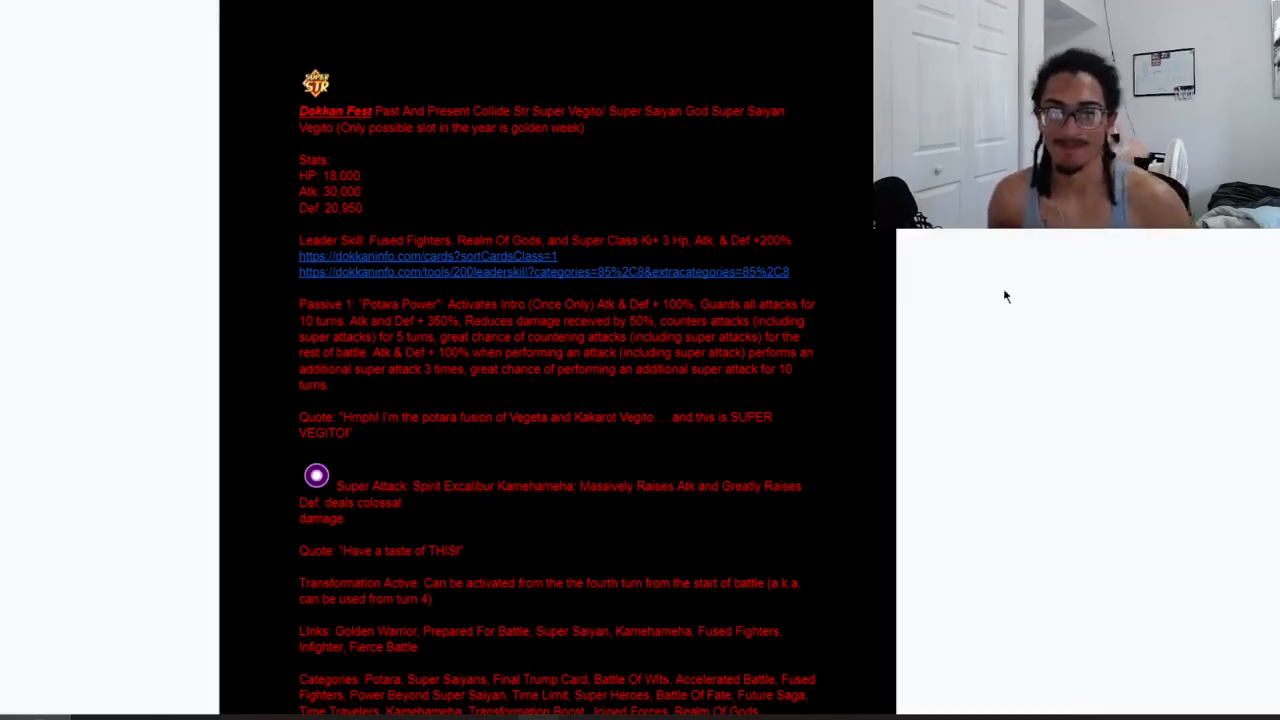
scroll("down", 3)
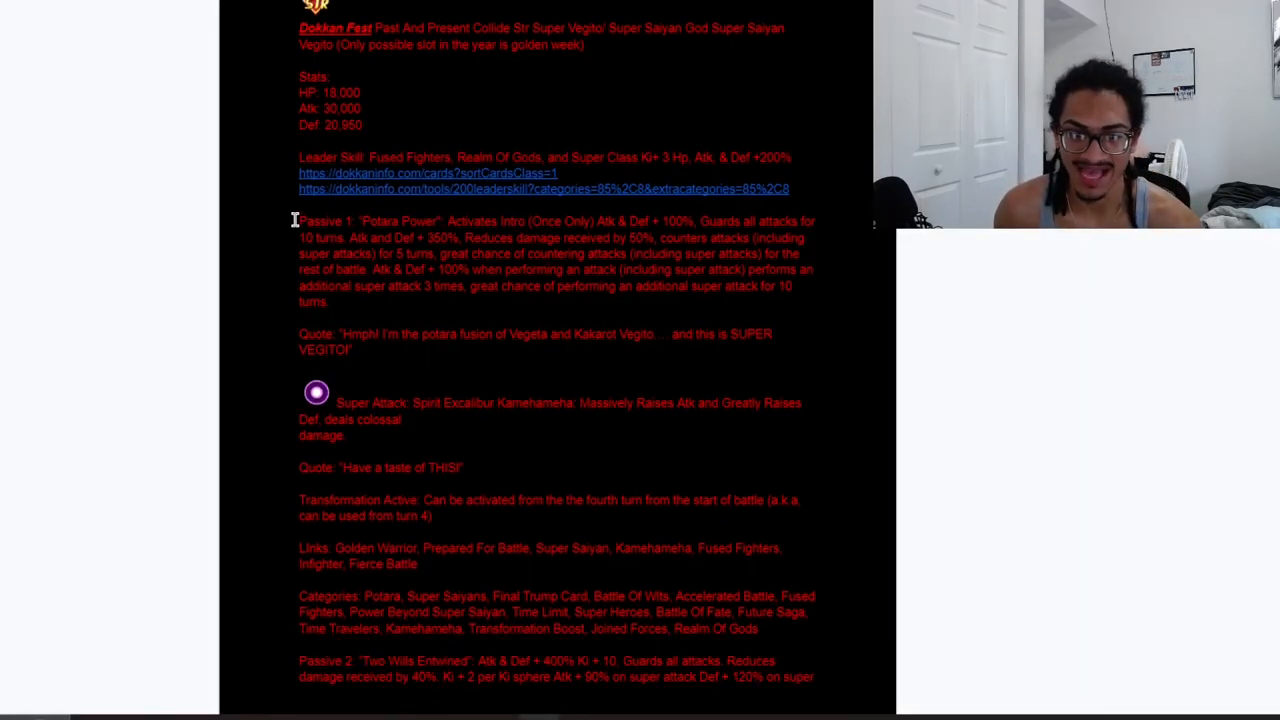
left_click_drag(298, 221, 343, 302)
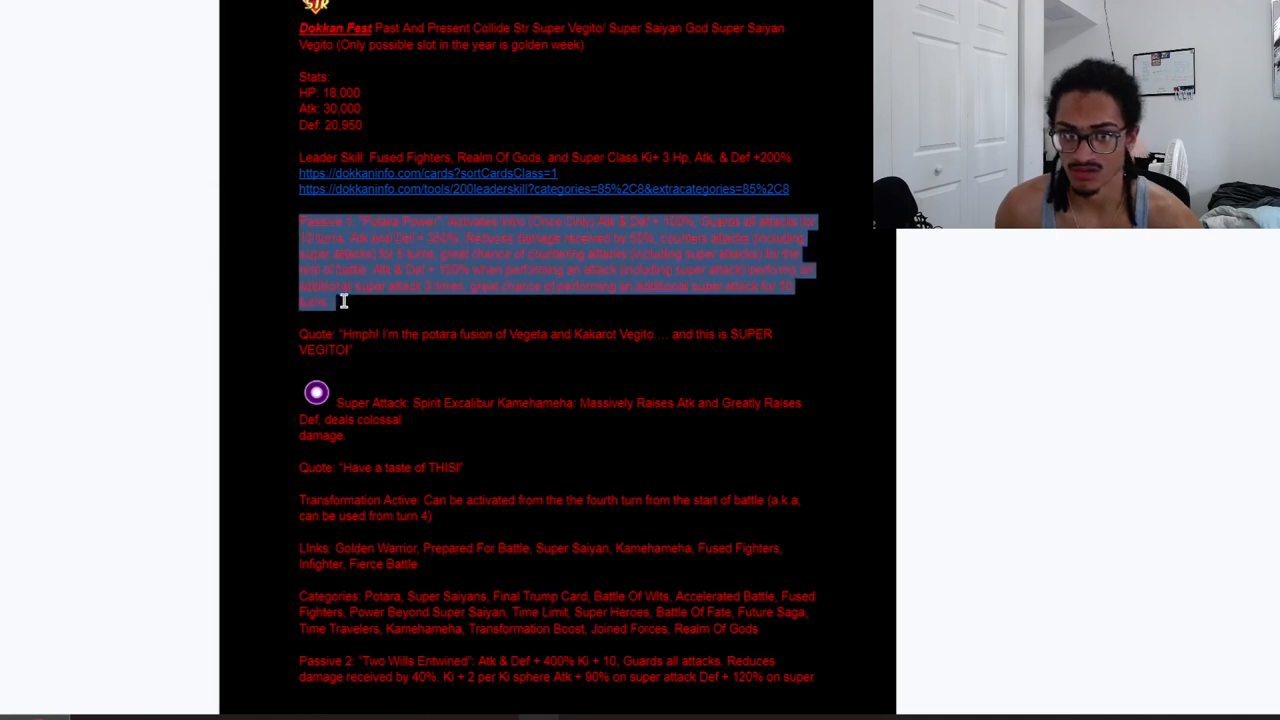
mouse_move(644, 307)
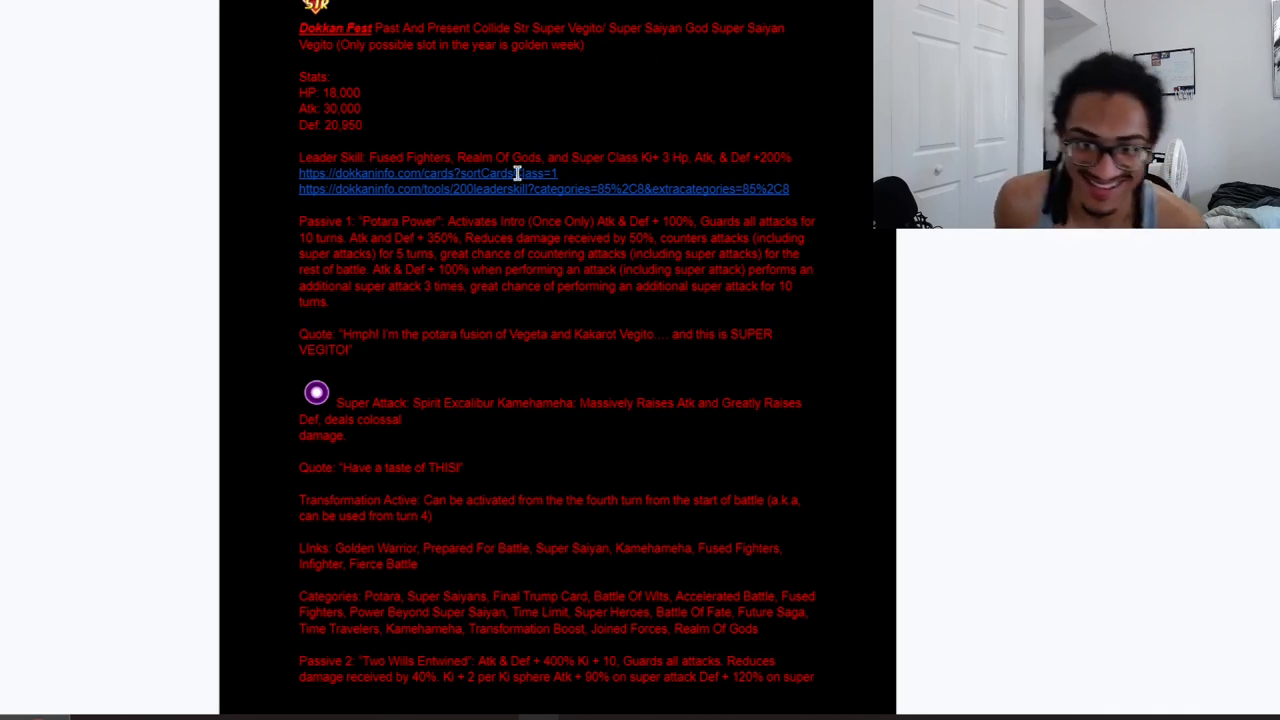
scroll("down", 3)
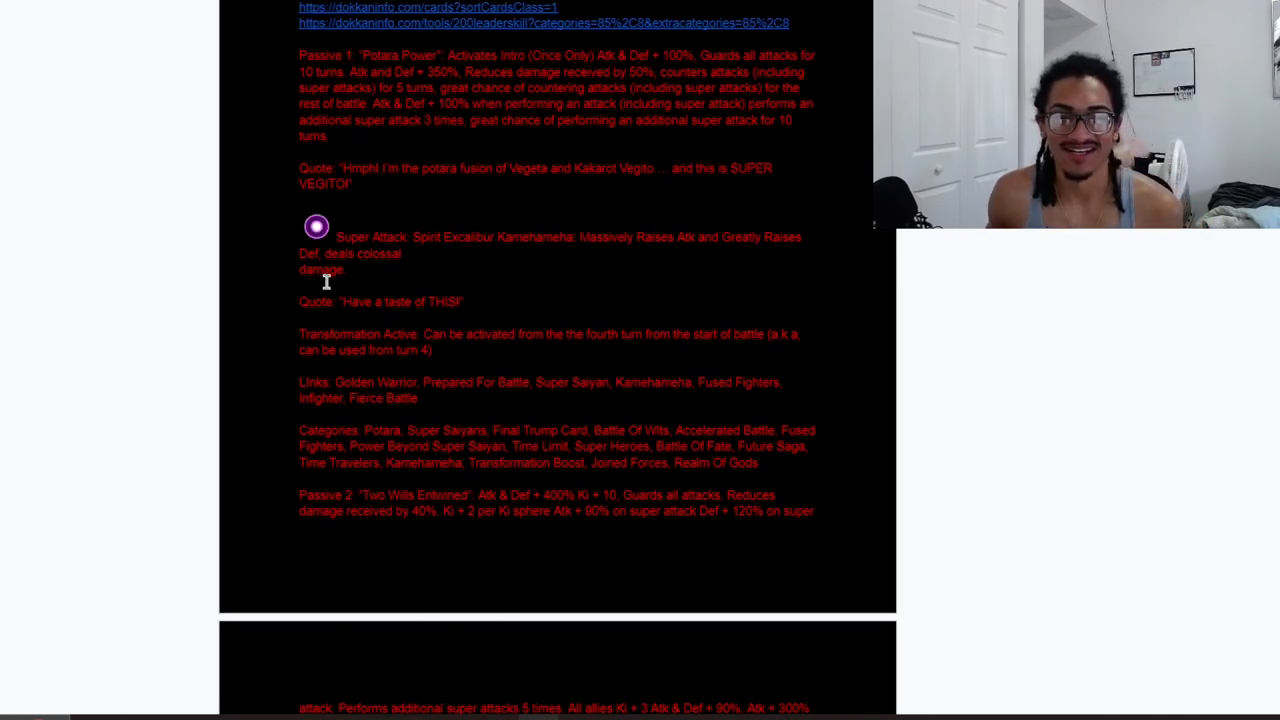
scroll("up", 3)
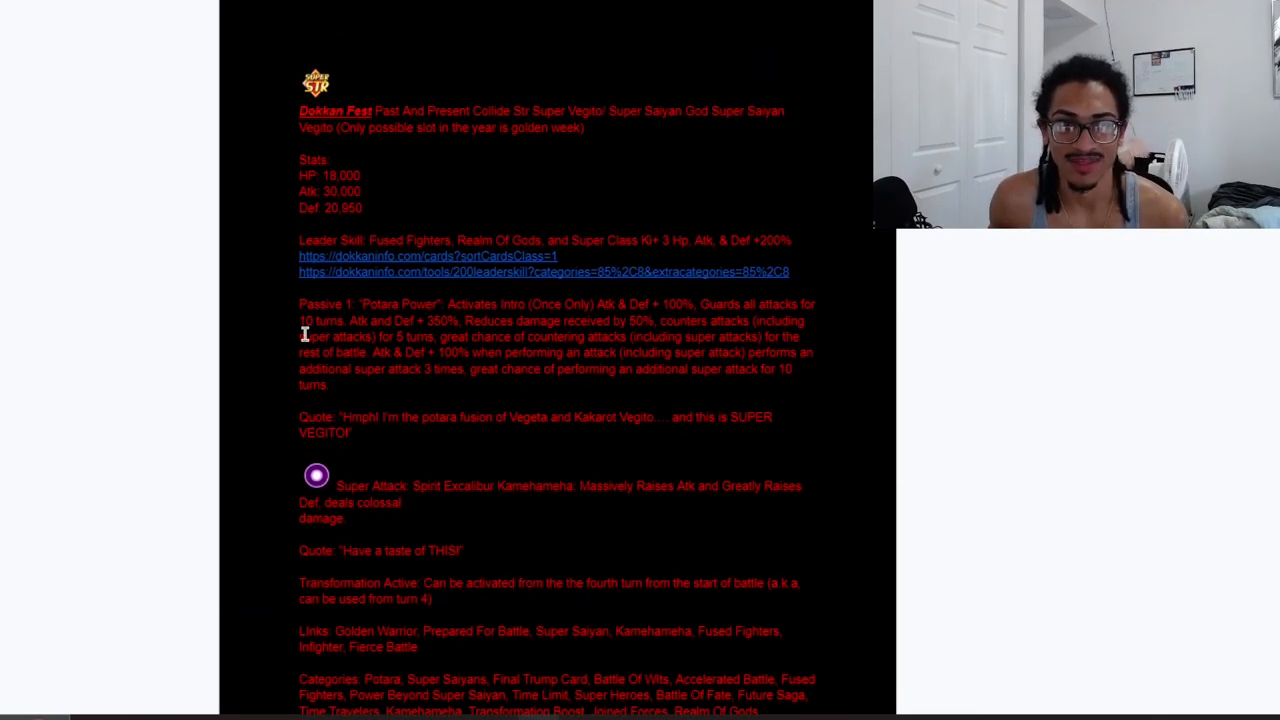
scroll("down", 3)
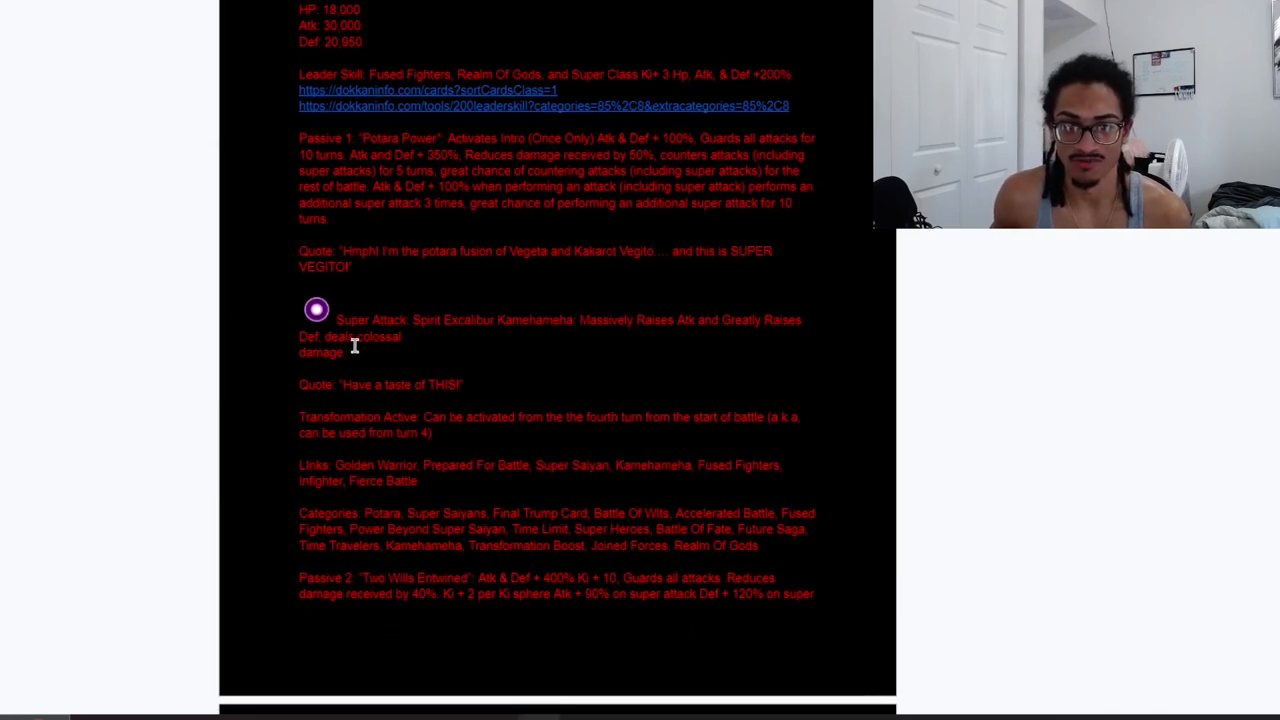
mouse_move(338, 320)
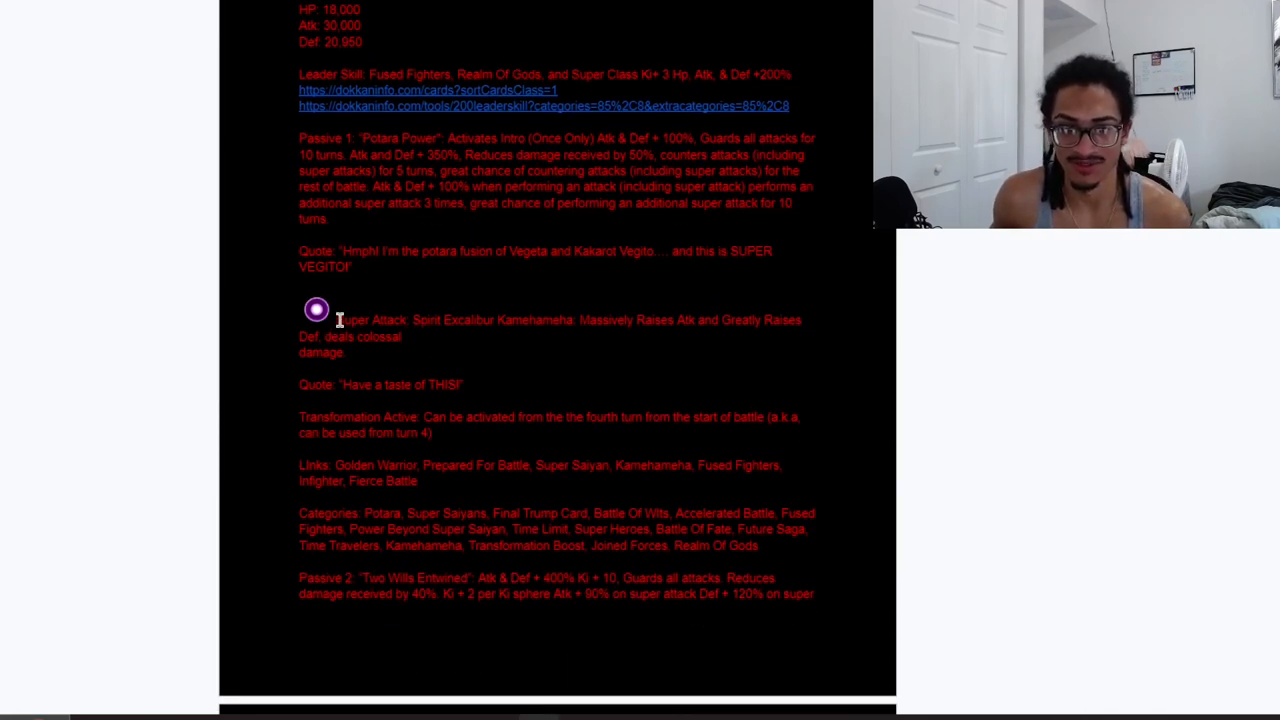
left_click_drag(338, 320, 405, 336)
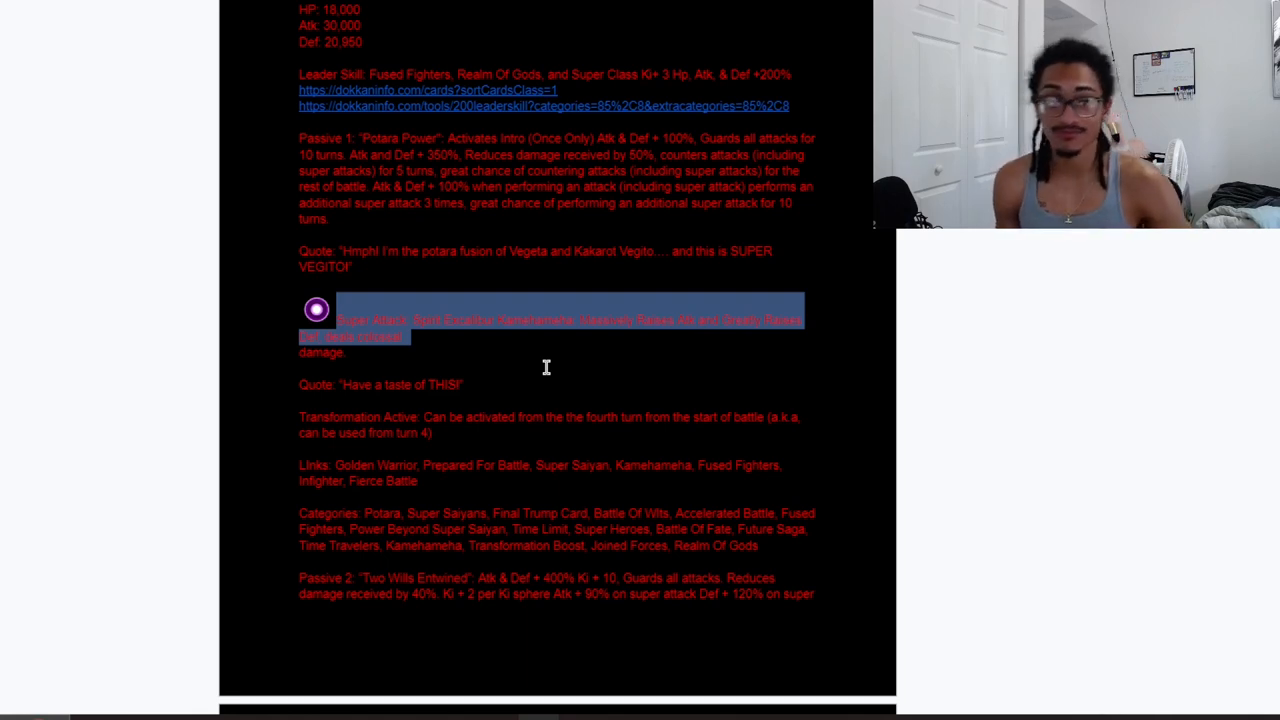
scroll("down", 3)
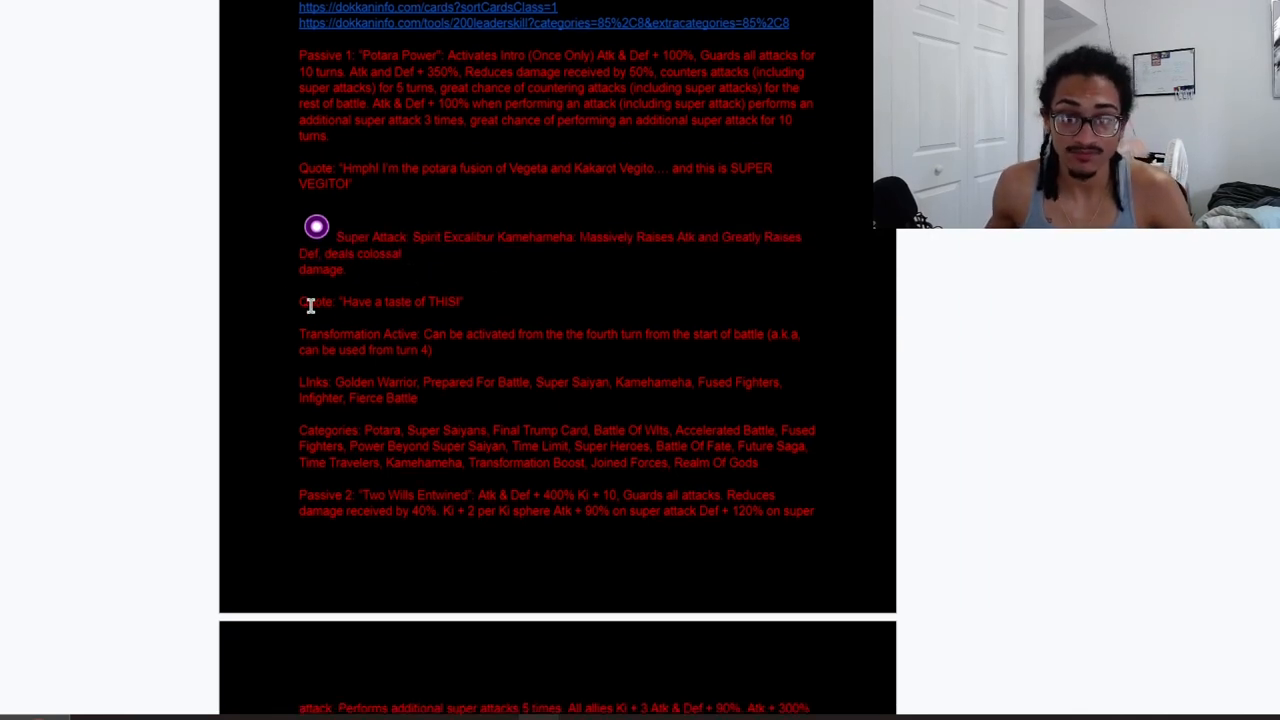
scroll("down", 3)
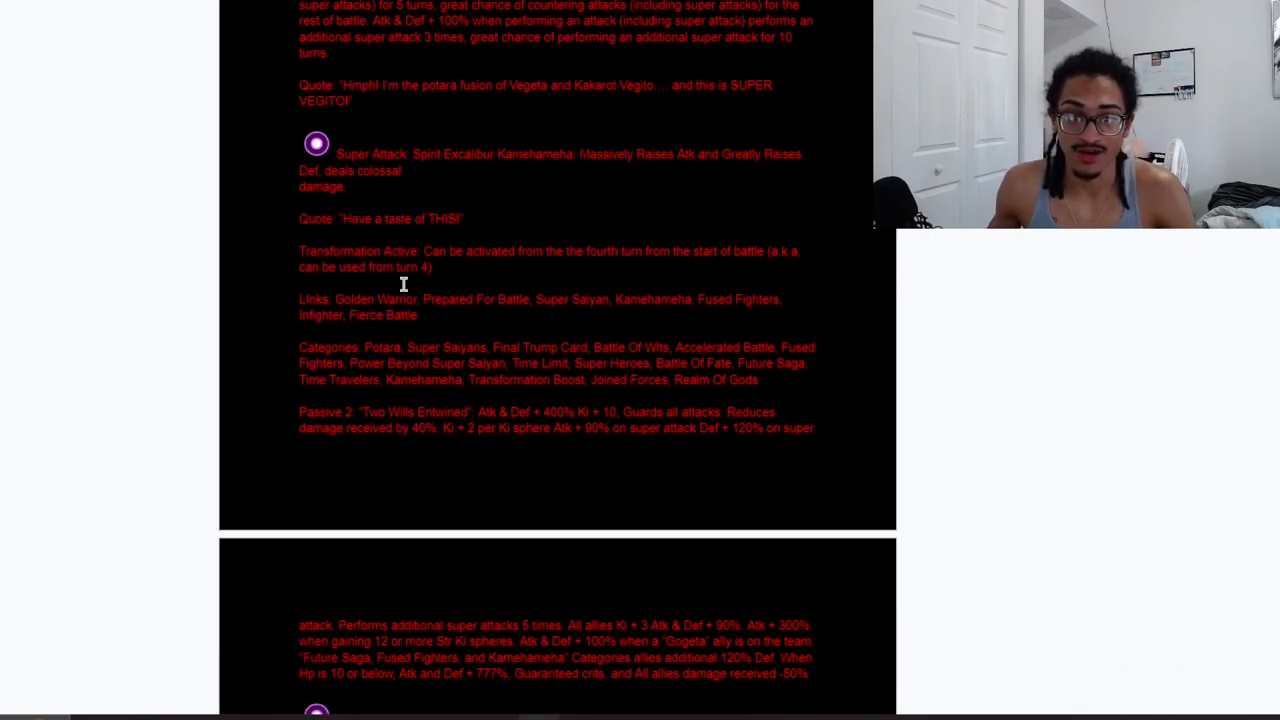
mouse_move(296, 247)
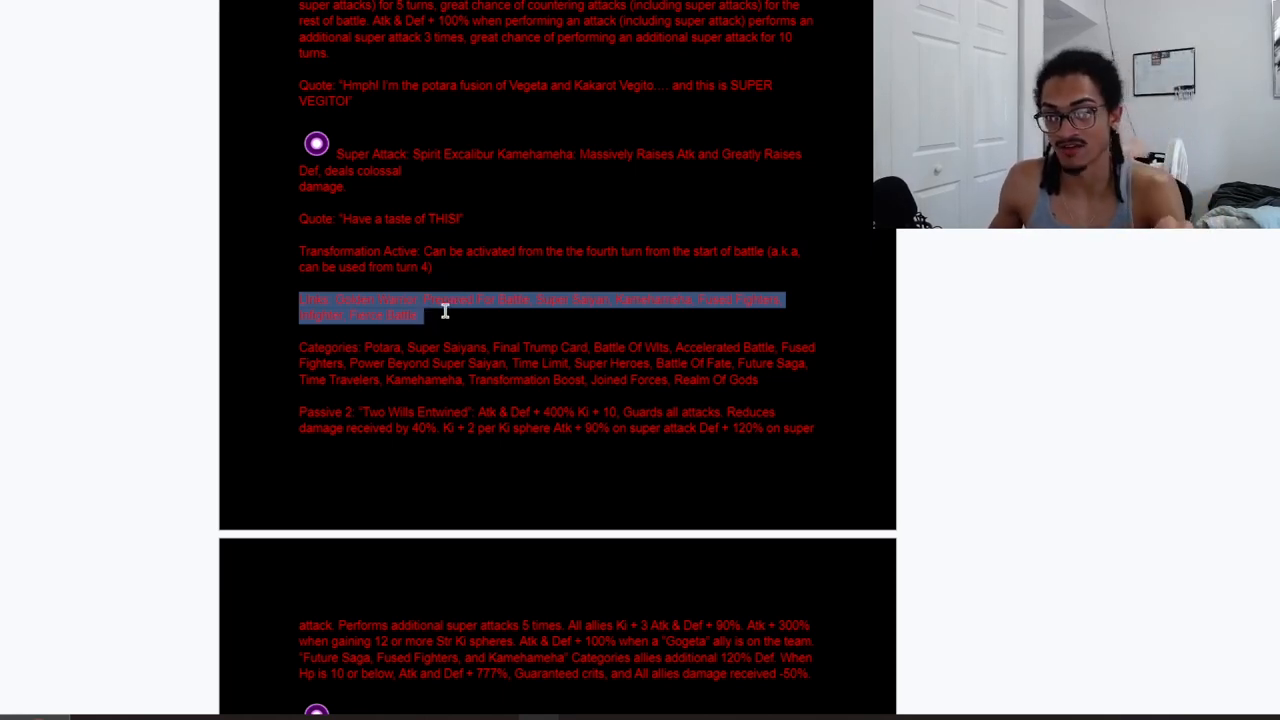
scroll("down", 3)
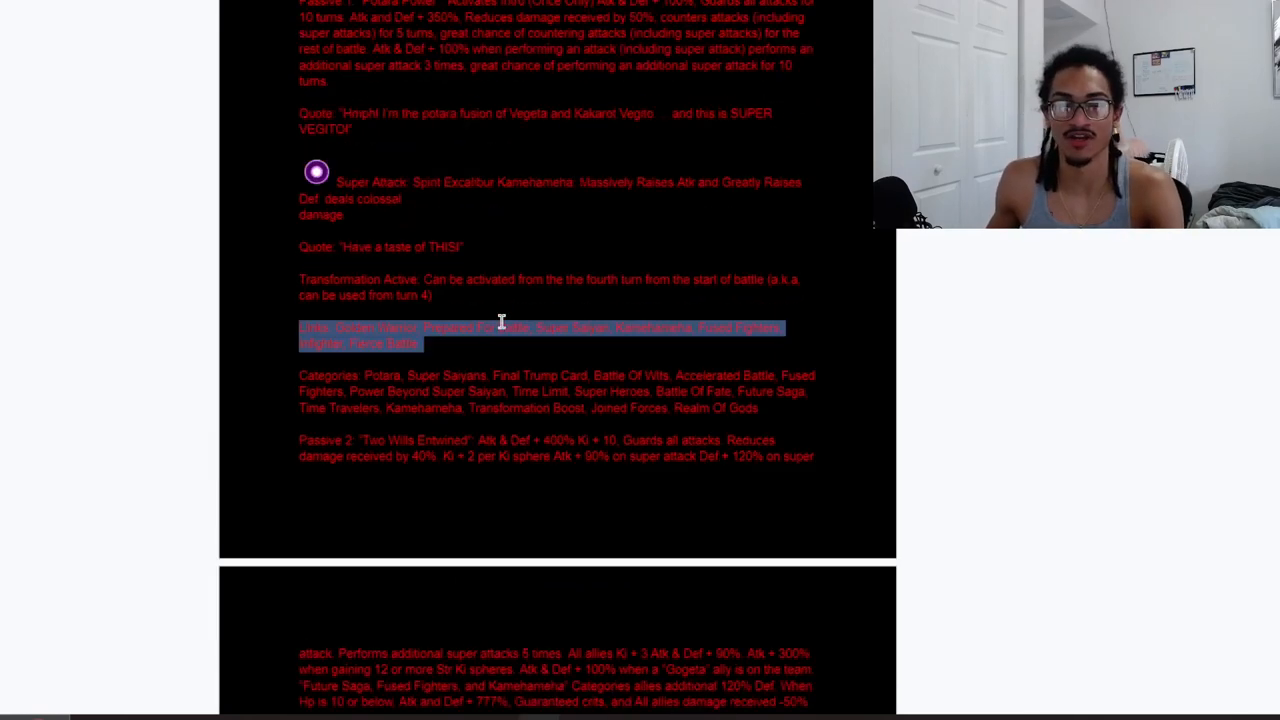
scroll("down", 3)
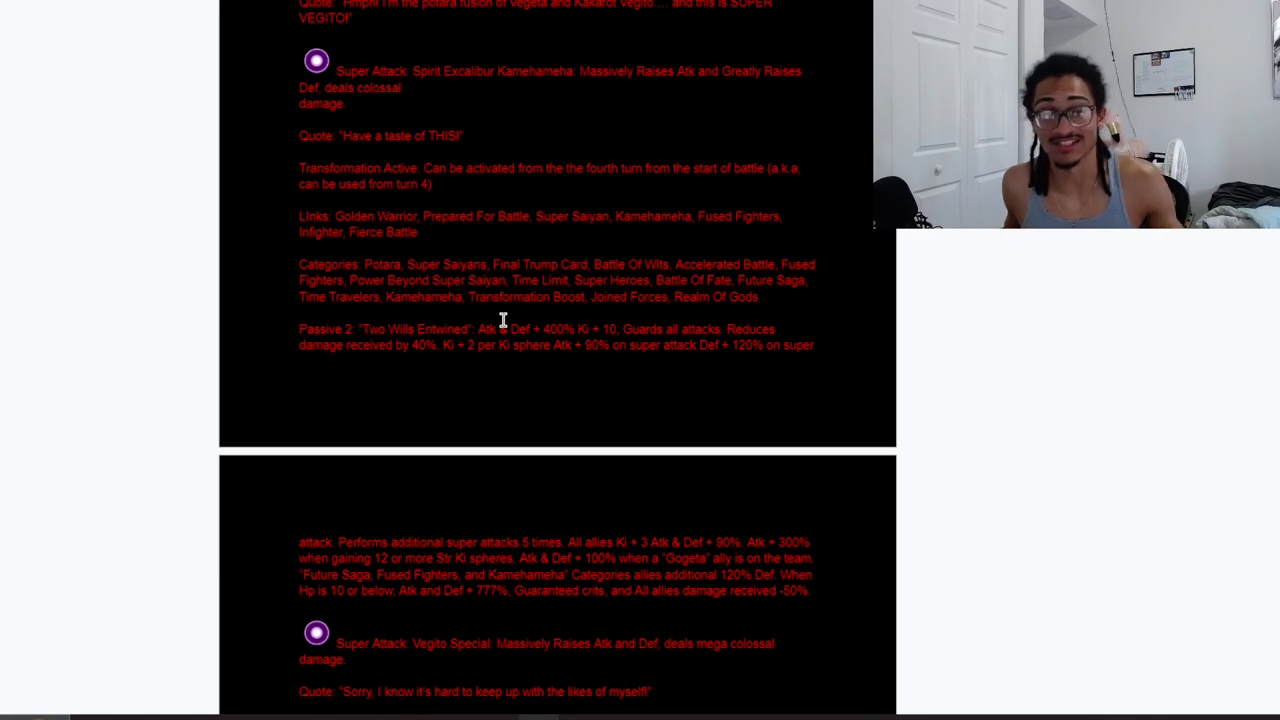
scroll("up", 3)
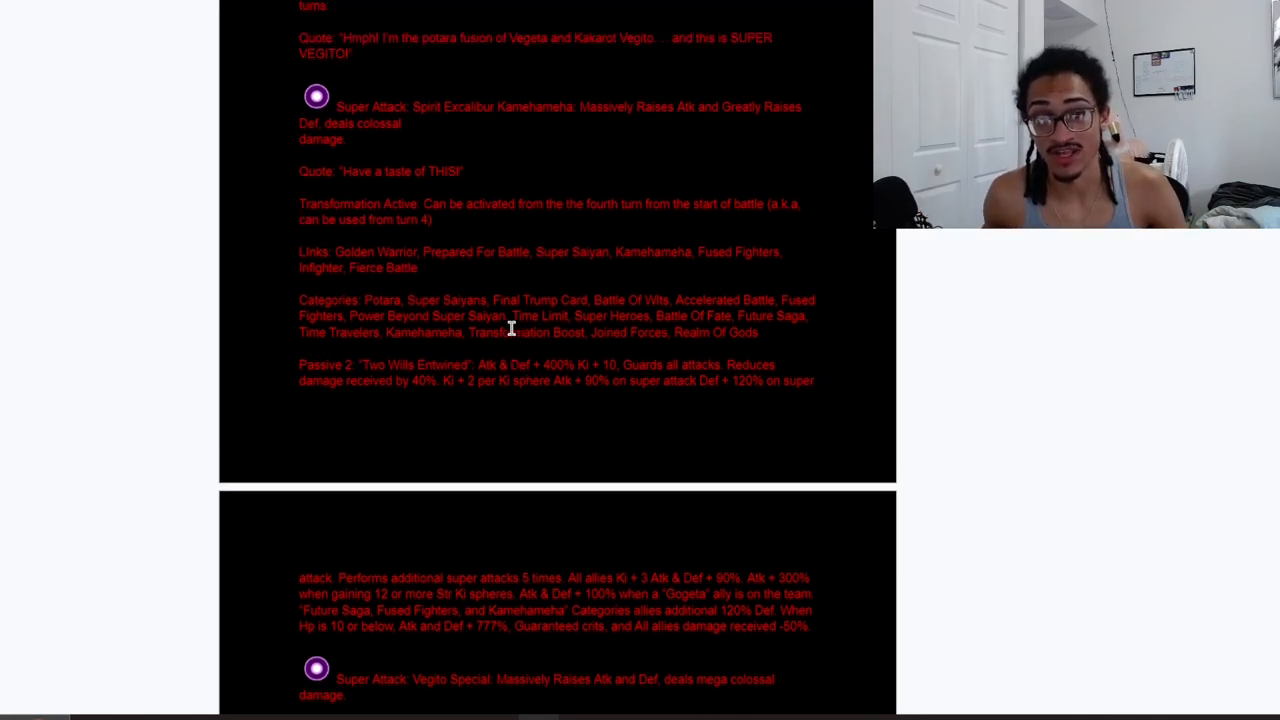
scroll("up", 3)
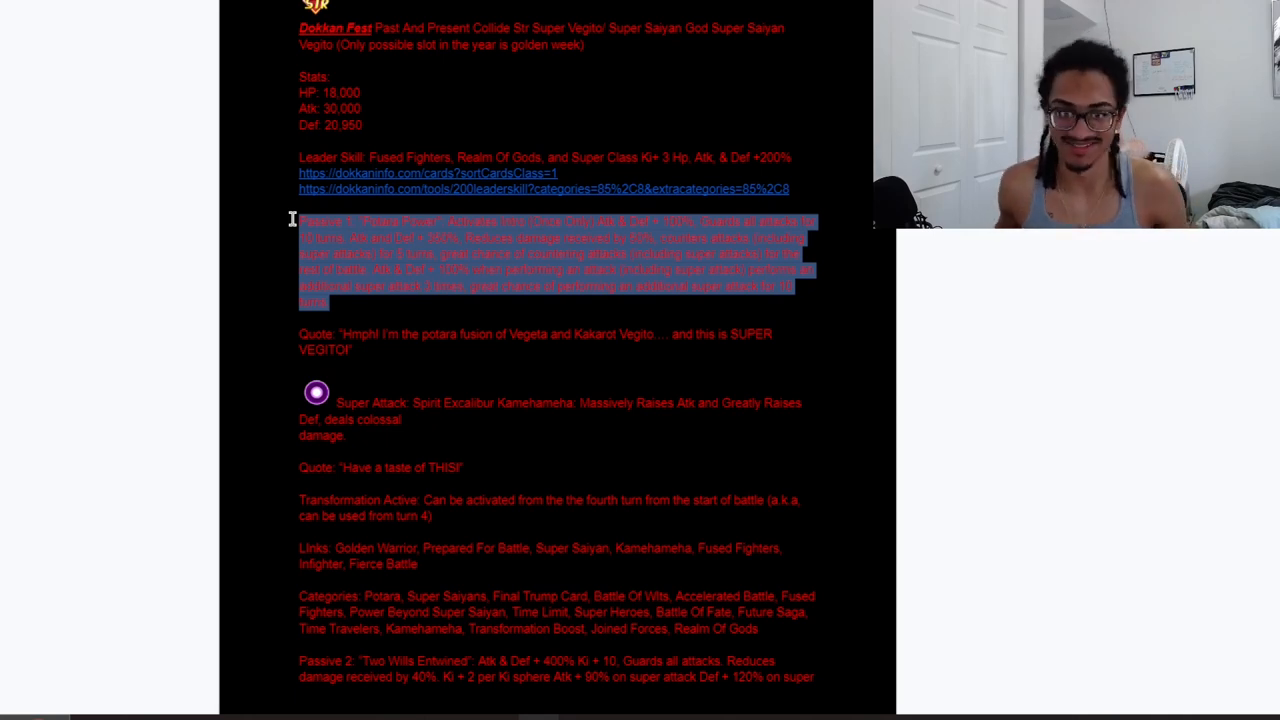
Scroll down and highlight the Categories paragraph below the links section
scroll("down", 3)
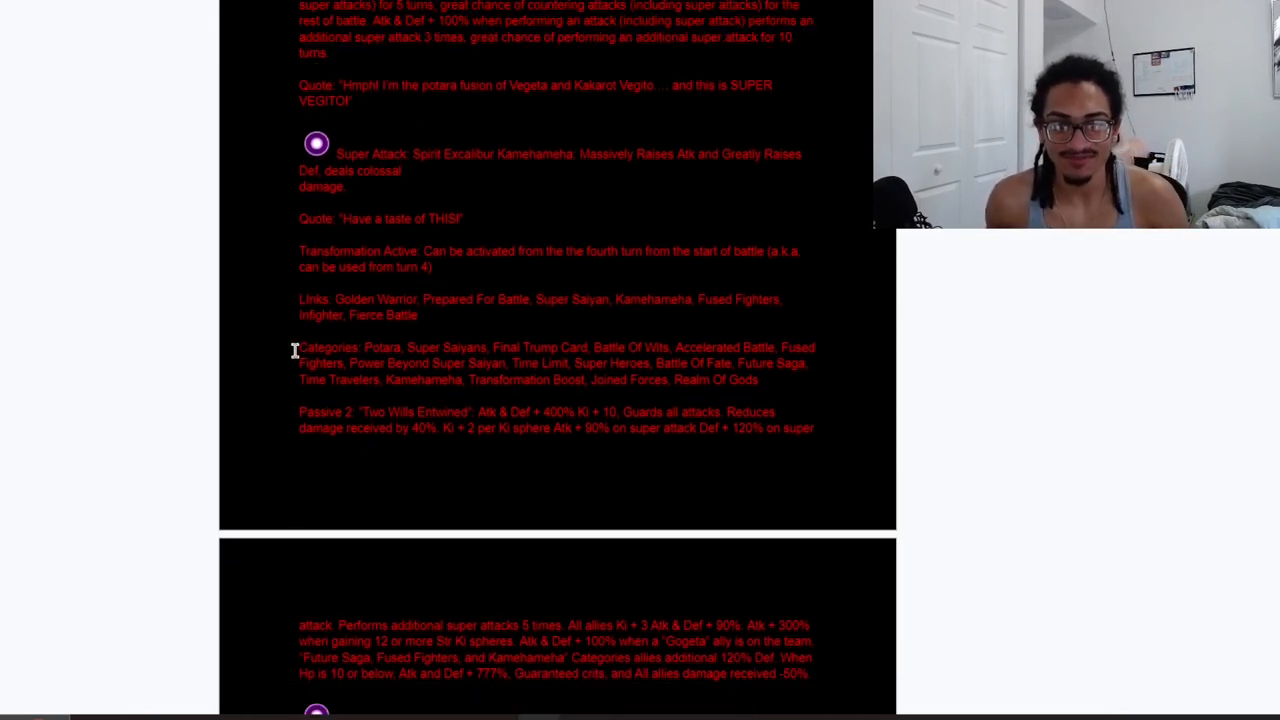
left_click_drag(300, 347, 775, 380)
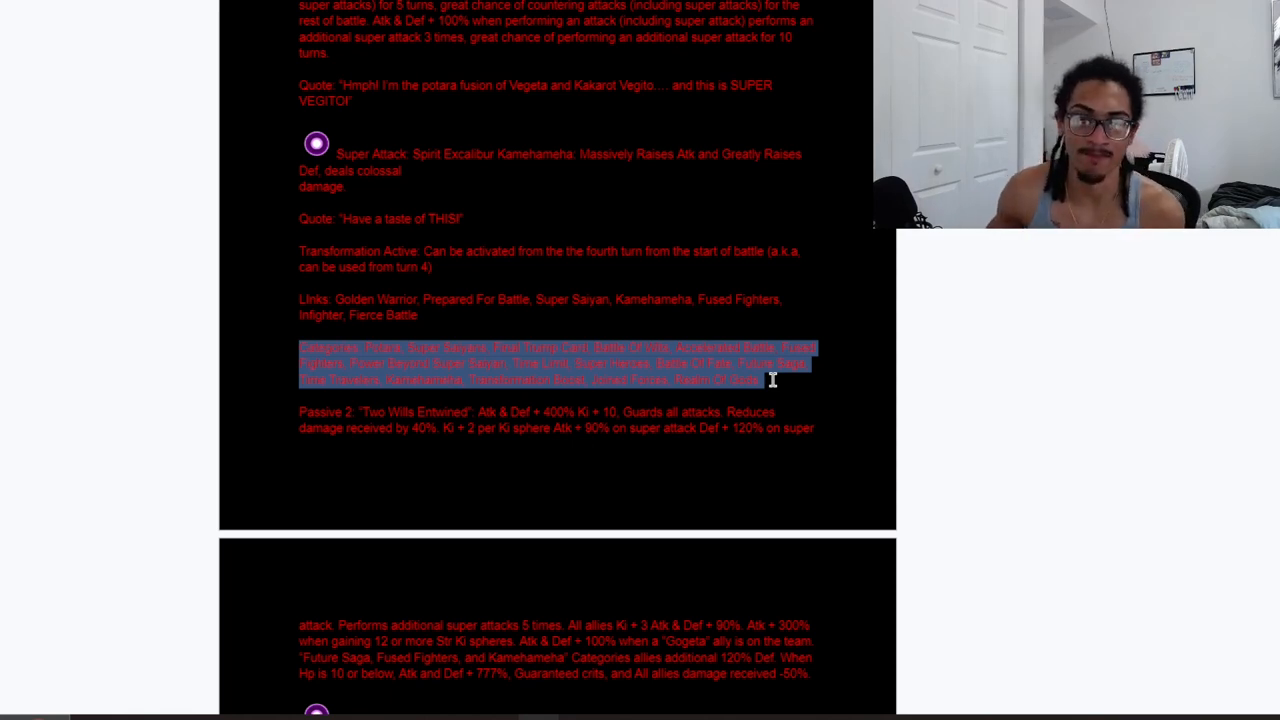
Highlight the Two Wills Entwined passive across both pages
scroll("down", 3)
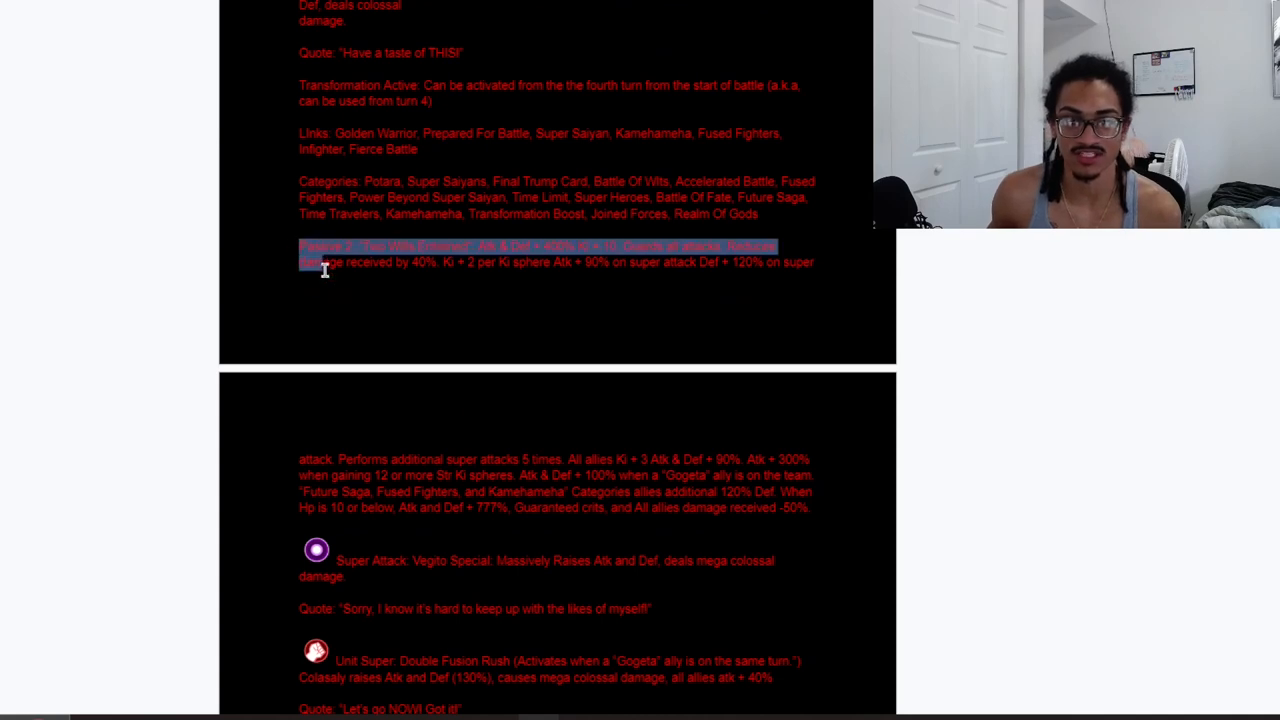
left_click_drag(324, 262, 815, 512)
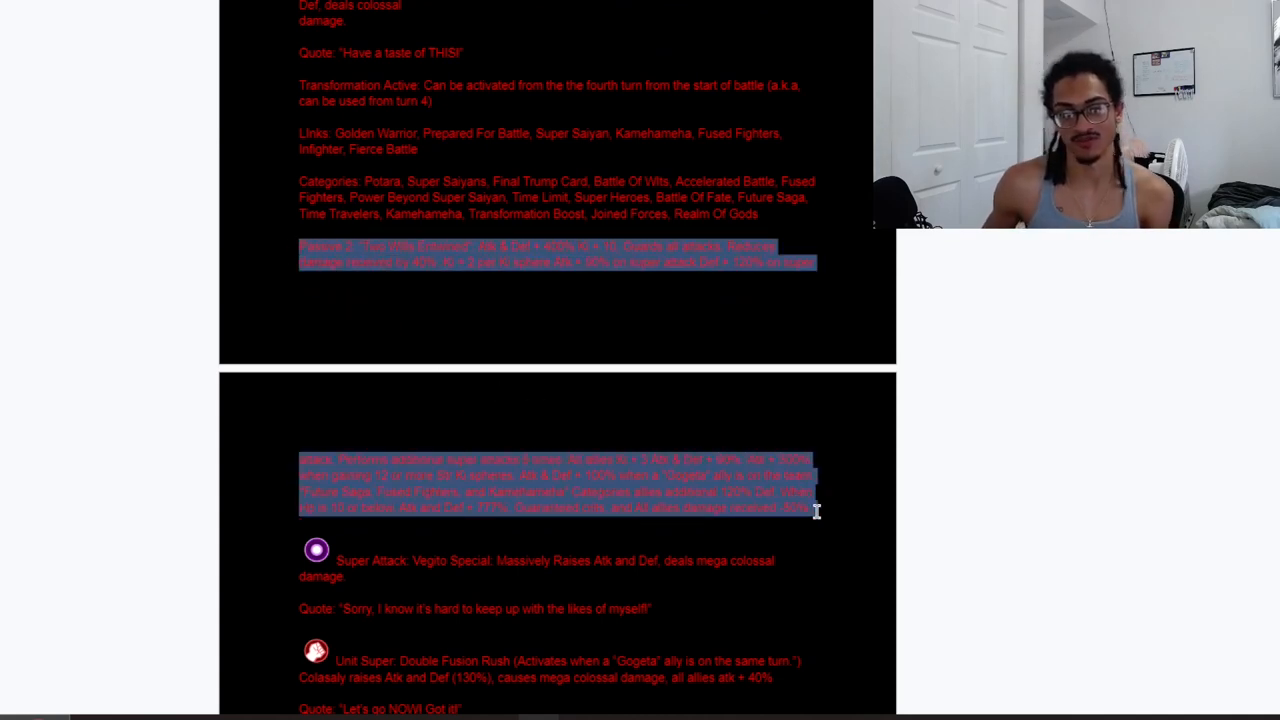
mouse_move(997, 407)
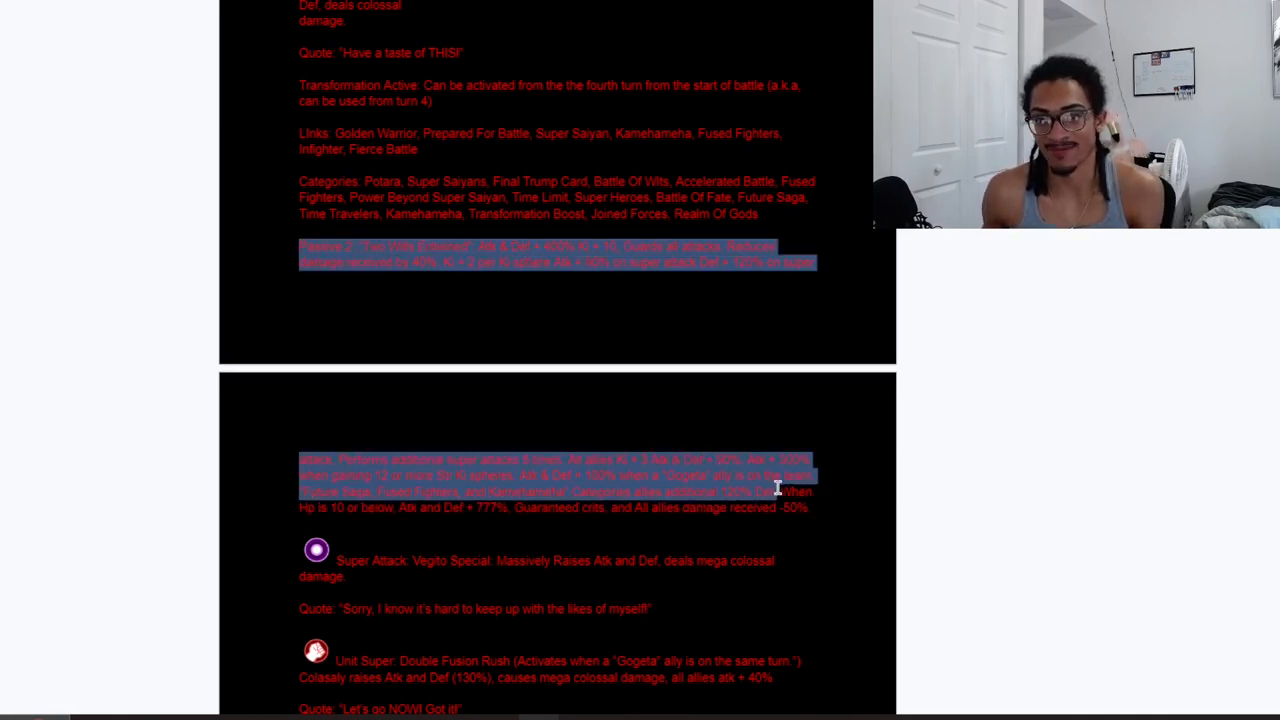
mouse_move(1021, 400)
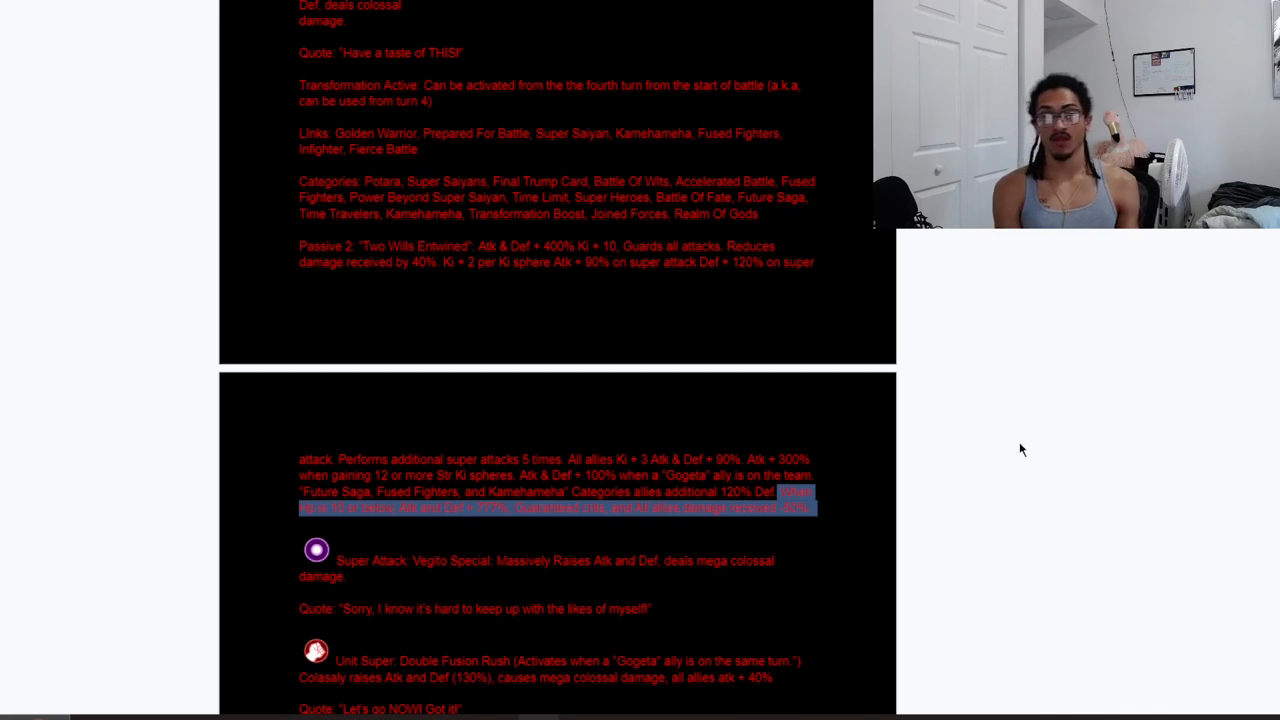
mouse_move(924, 419)
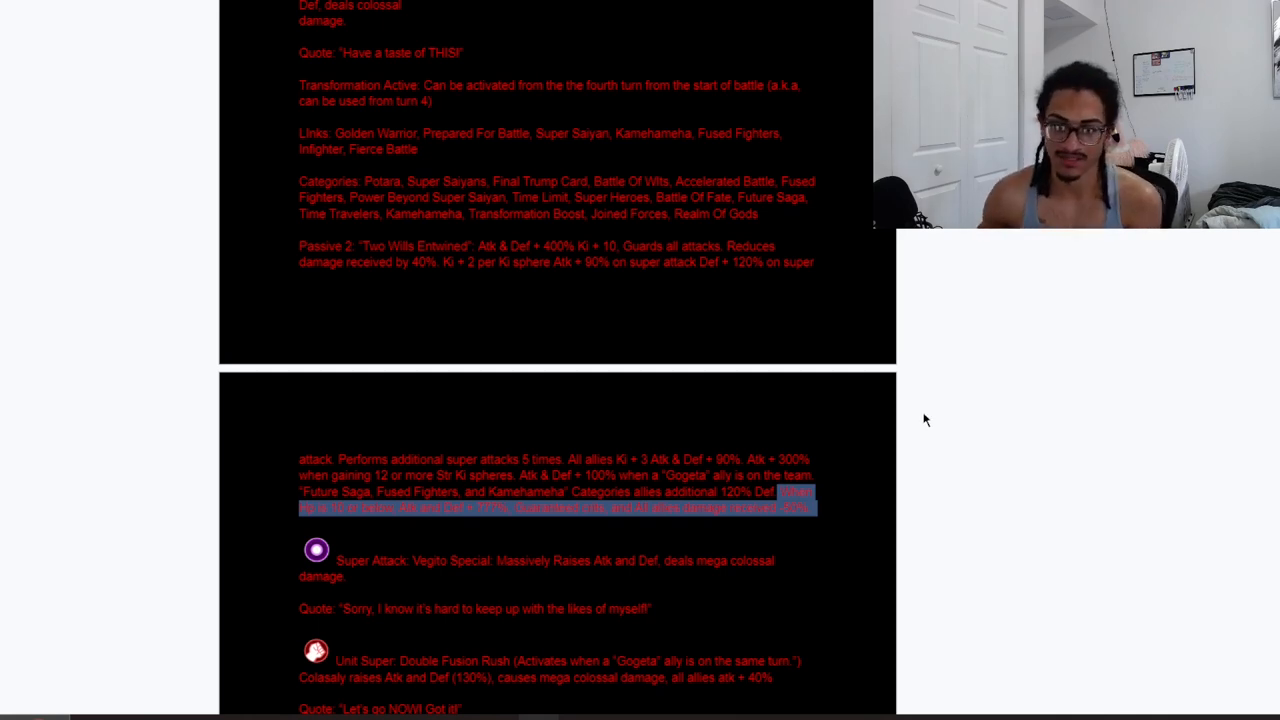
Scroll down and highlight the Vegito Special super attack paragraph
scroll("down", 3)
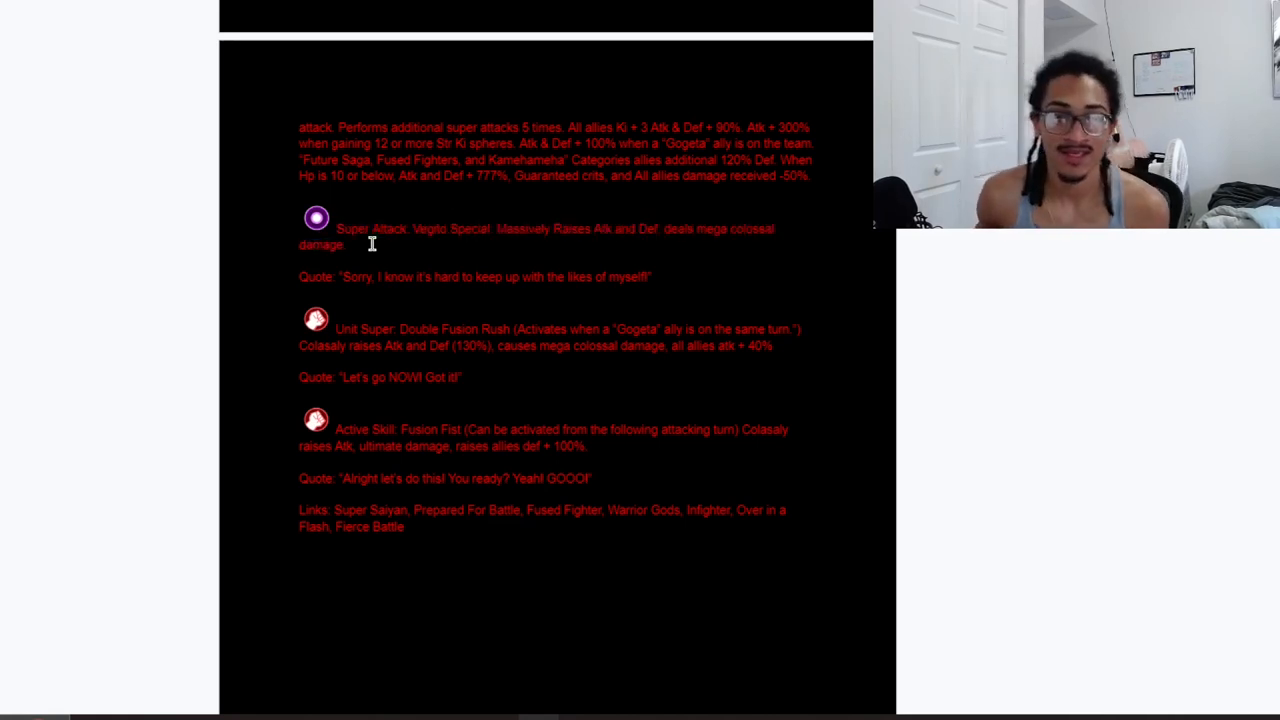
triple_click(475, 277)
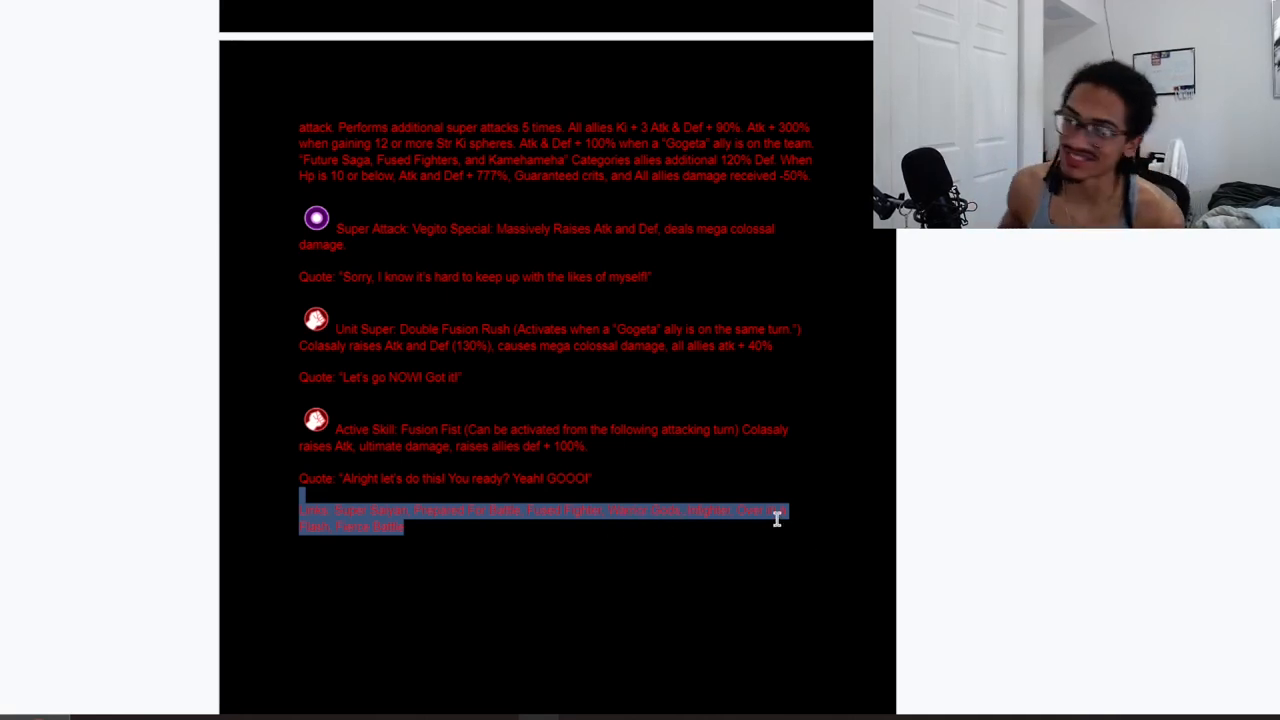
Scroll back through Passive 2 and categories to the title, stats and leader skill
scroll("up", 3)
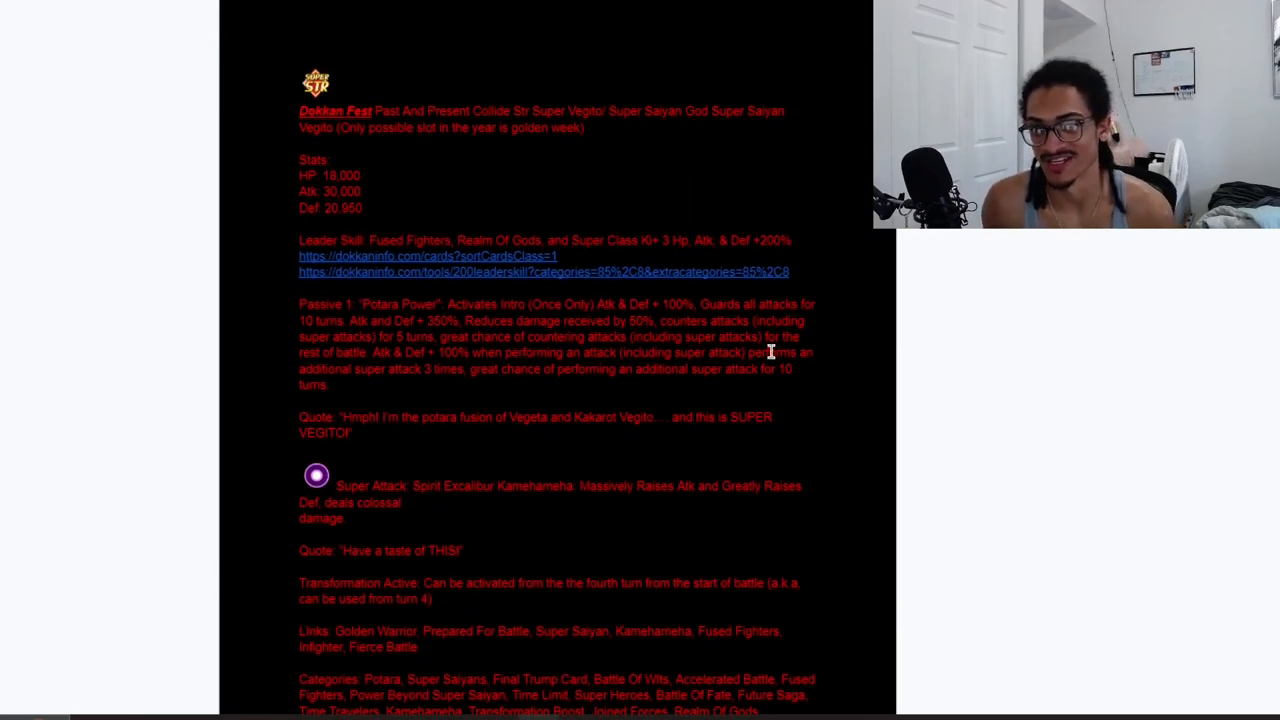
mouse_move(391, 369)
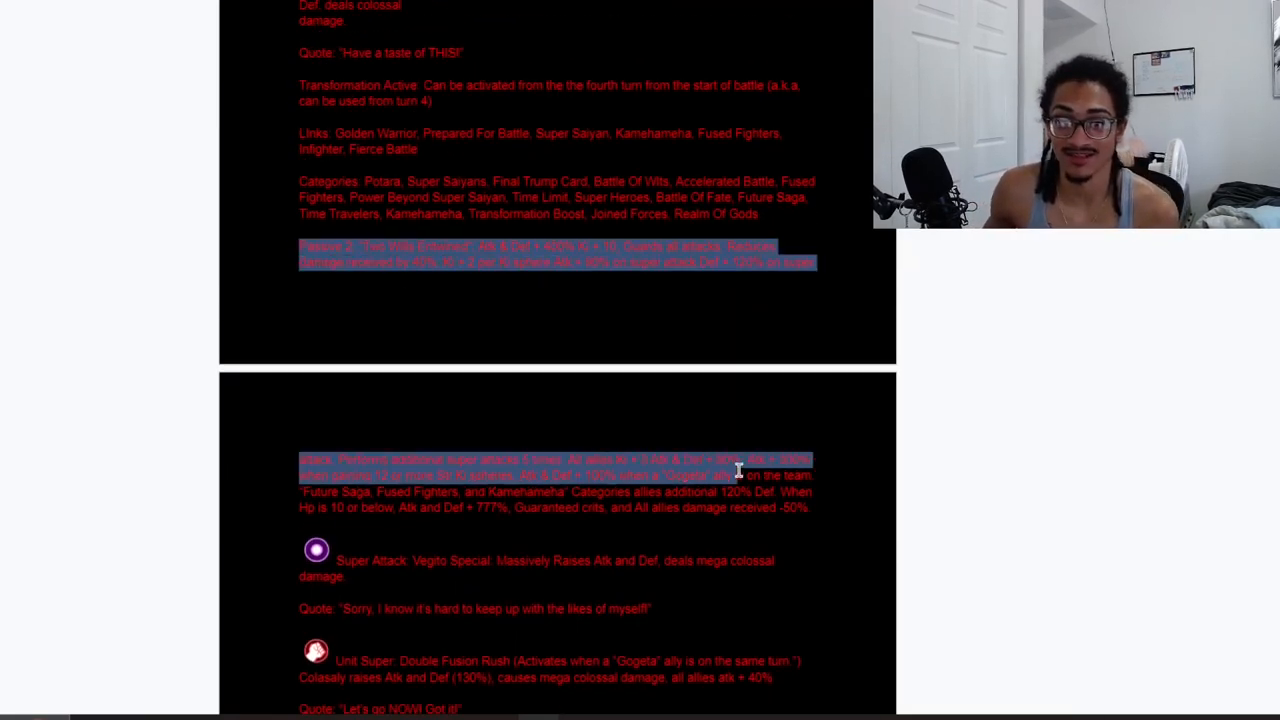
scroll("up", 3)
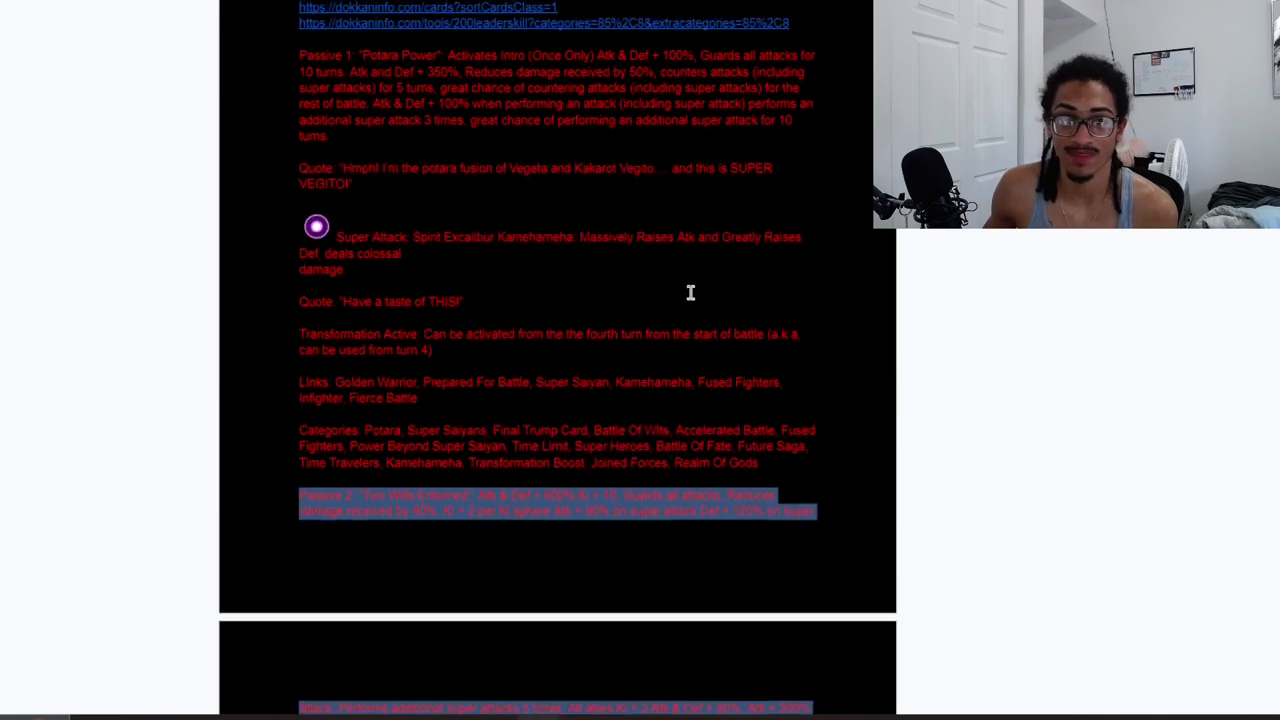
scroll("down", 3)
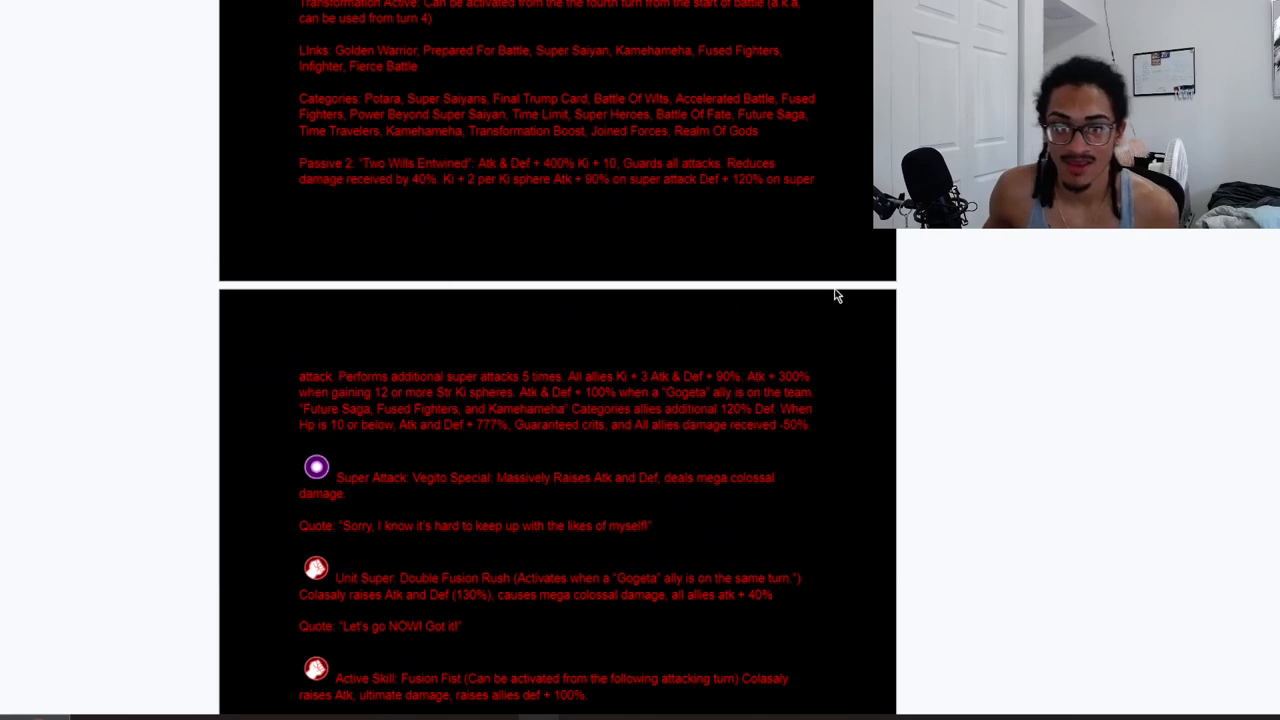
scroll("up", 3)
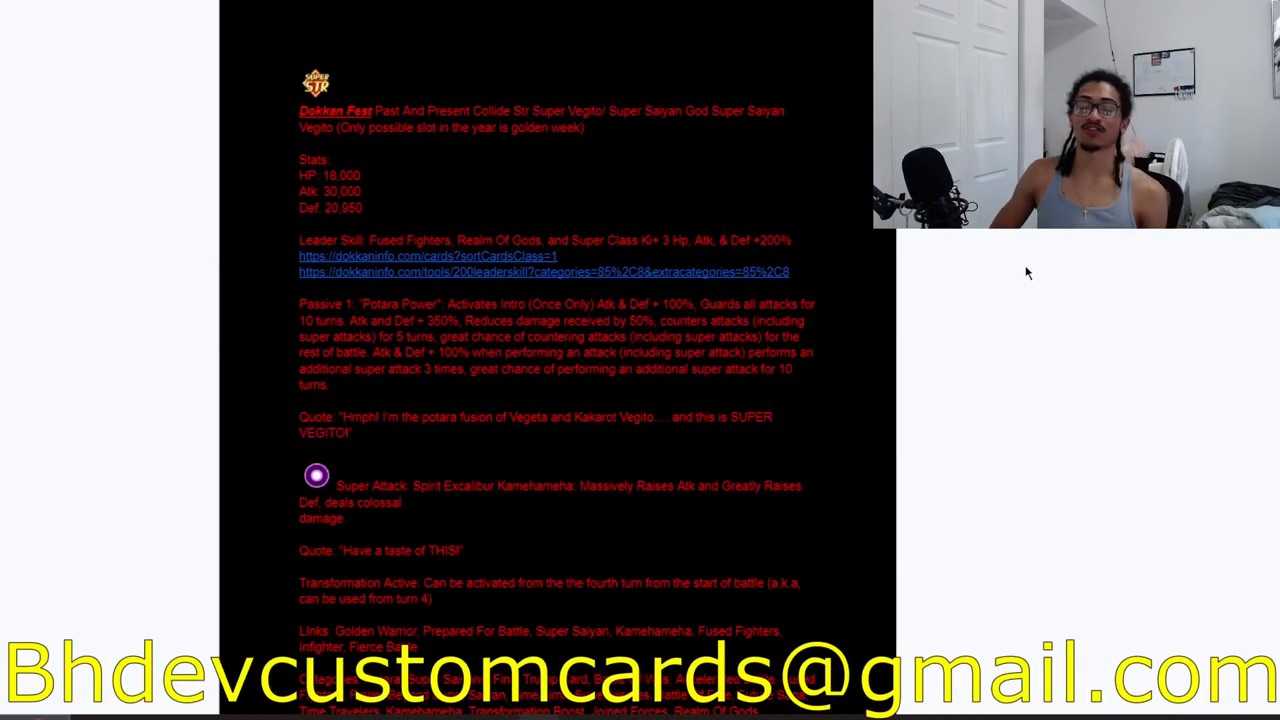